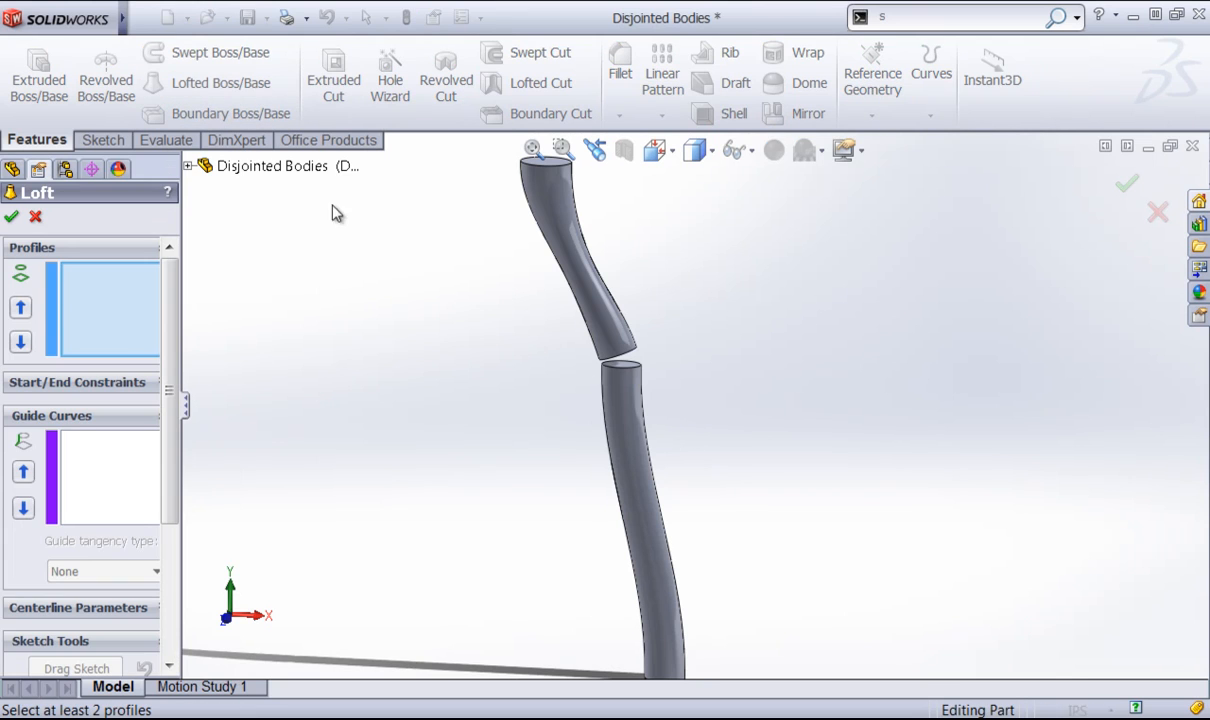
# Loft between the two facing tube end faces, creating Loft1 across the gap
pyautogui.click(625, 375)
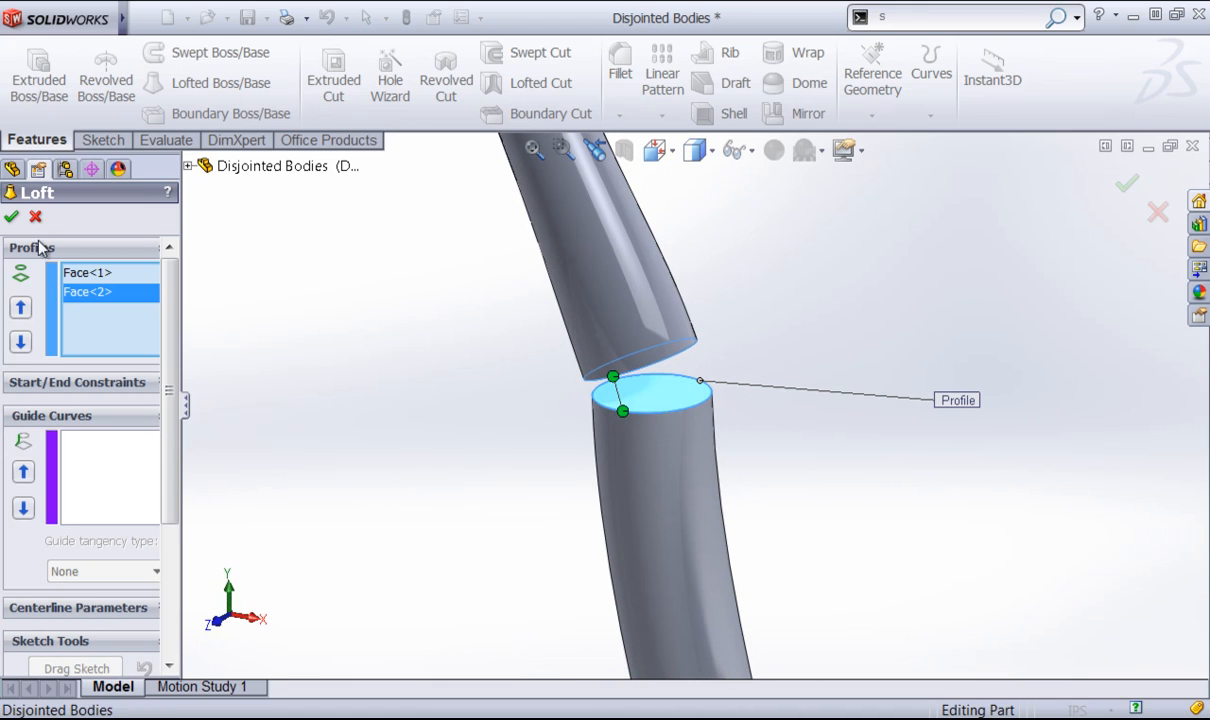
pyautogui.click(11, 217)
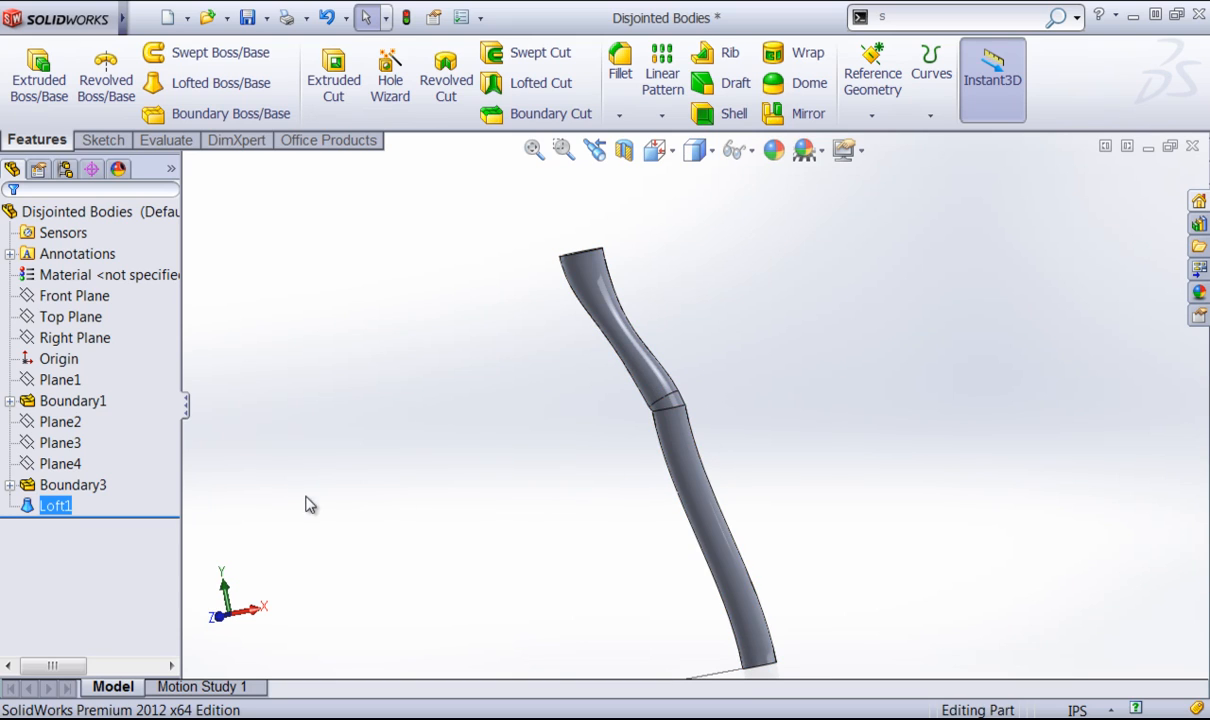
# Delete Loft1, then try a Boundary Boss/Base with Curvature To Face before cancelling it
pyautogui.rightClick(55, 505)
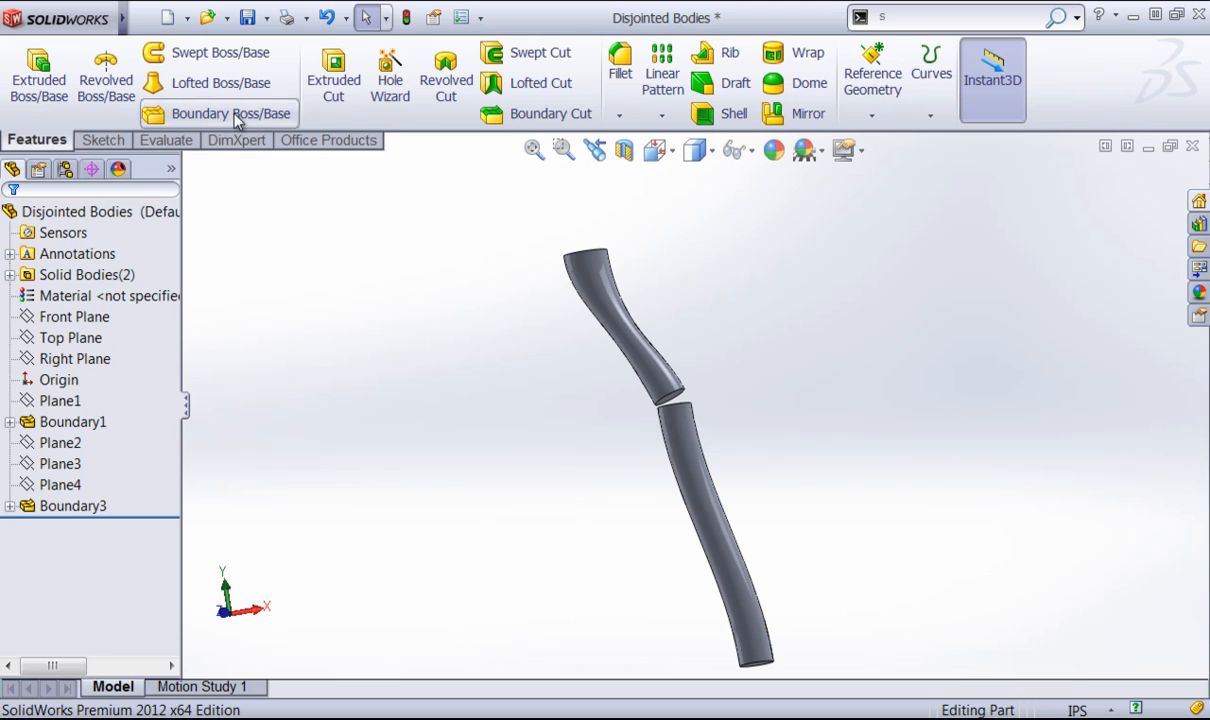
pyautogui.click(217, 113)
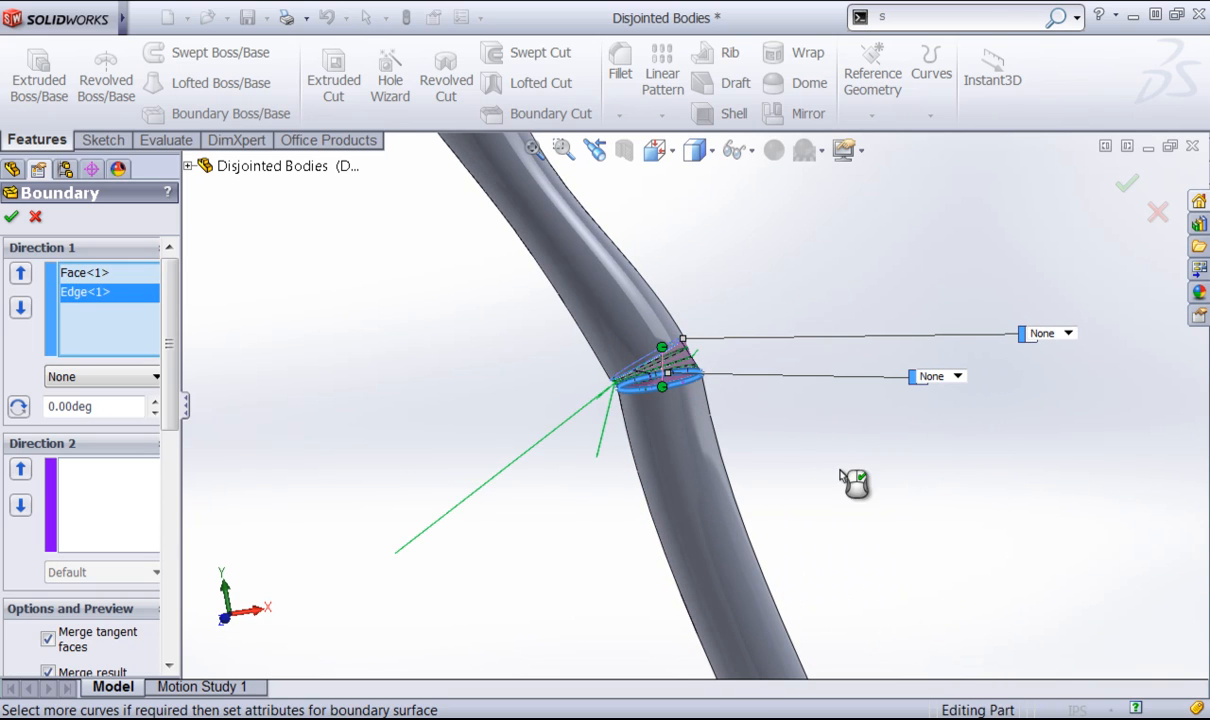
pyautogui.click(100, 376)
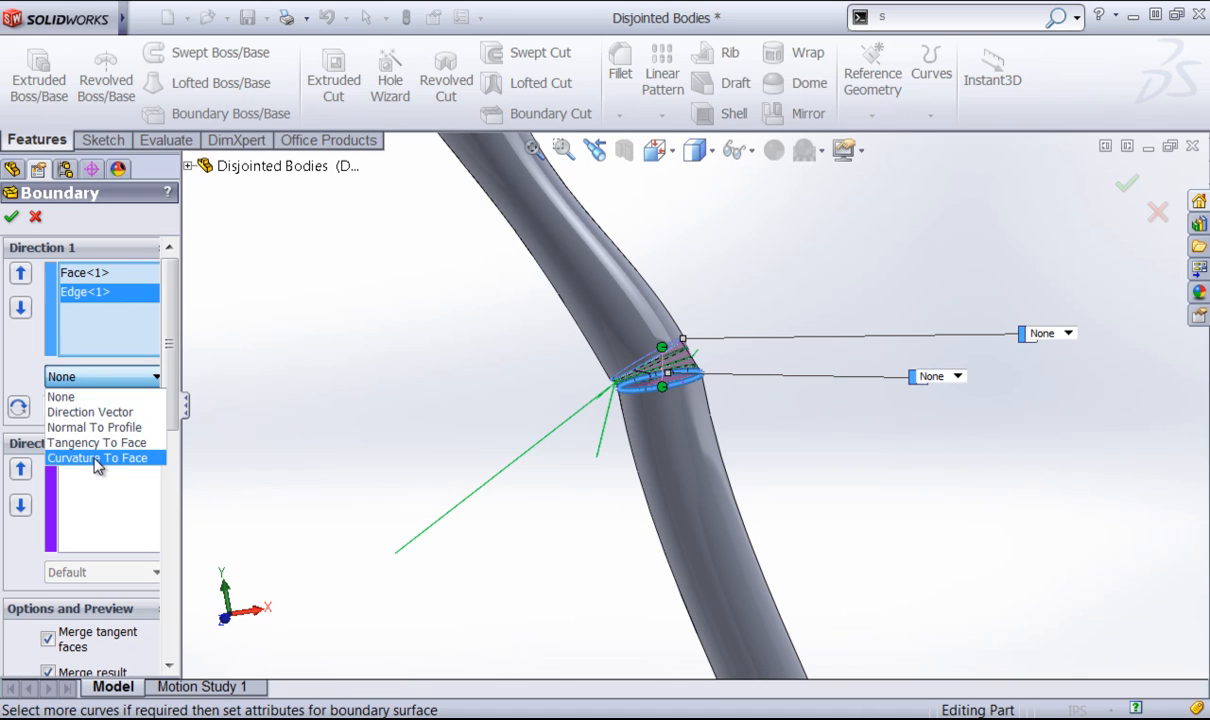
pyautogui.click(95, 457)
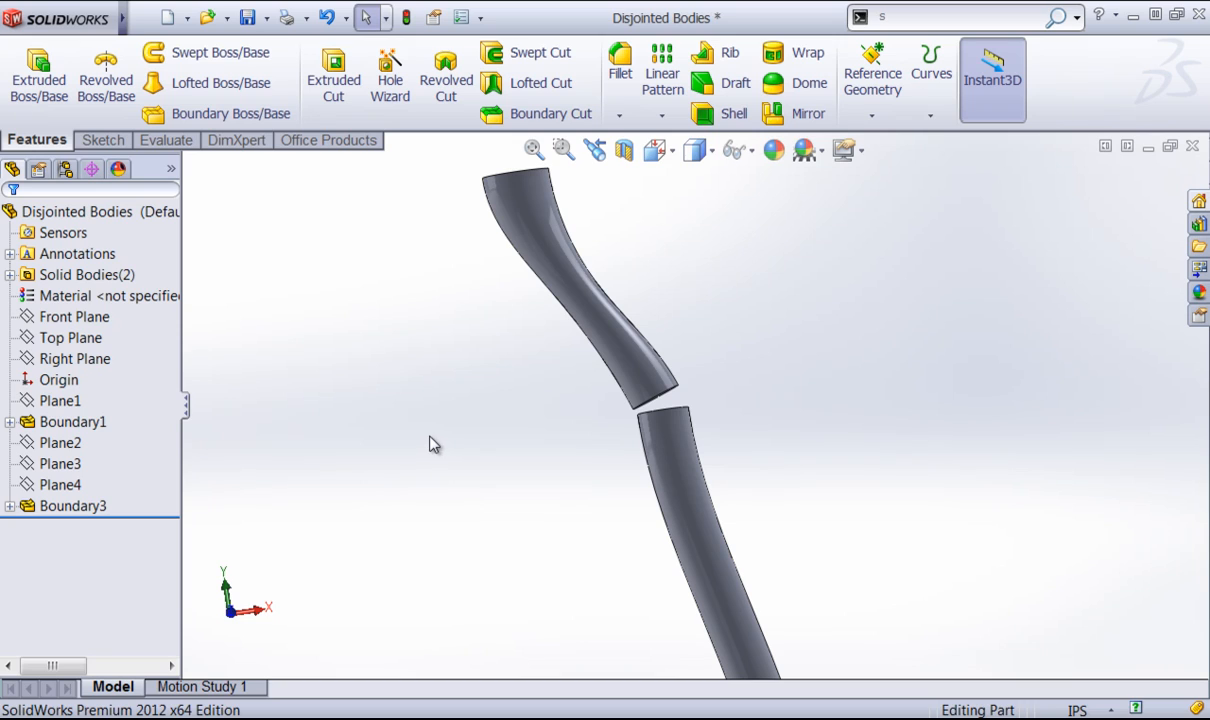
pyautogui.moveTo(335, 412)
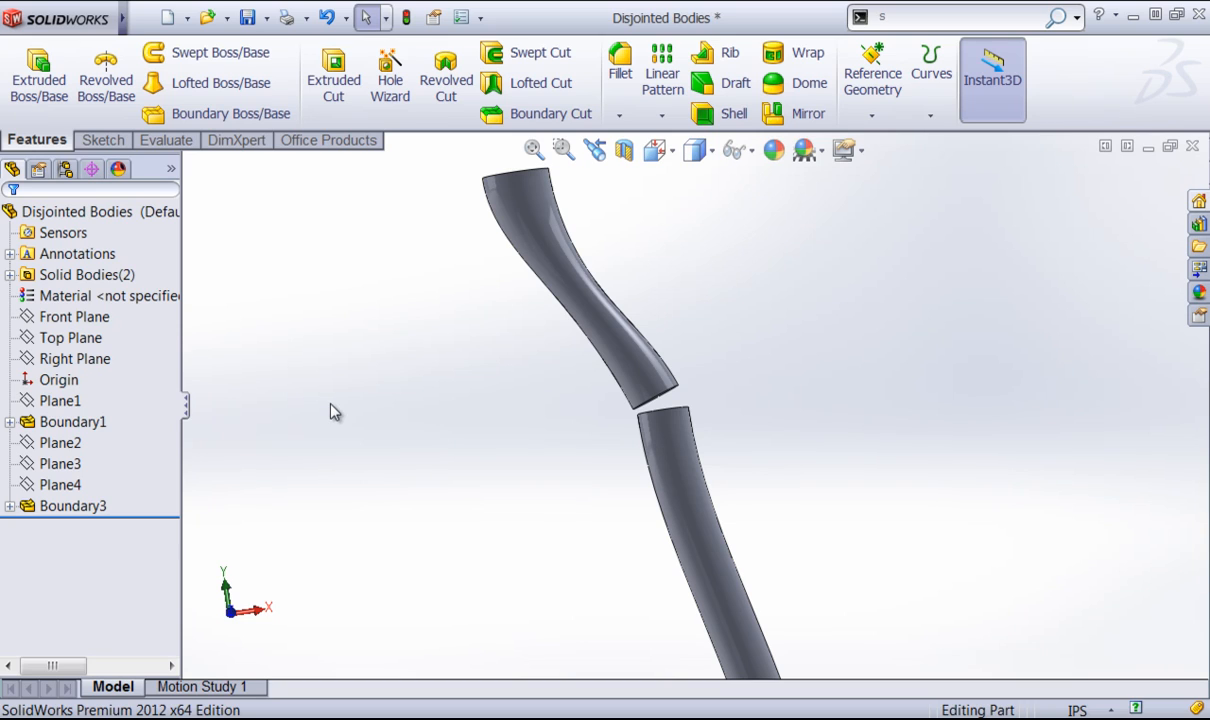
# Start a Front Plane sketch with a center rectangle spanning the gap between the tubes
pyautogui.click(75, 358)
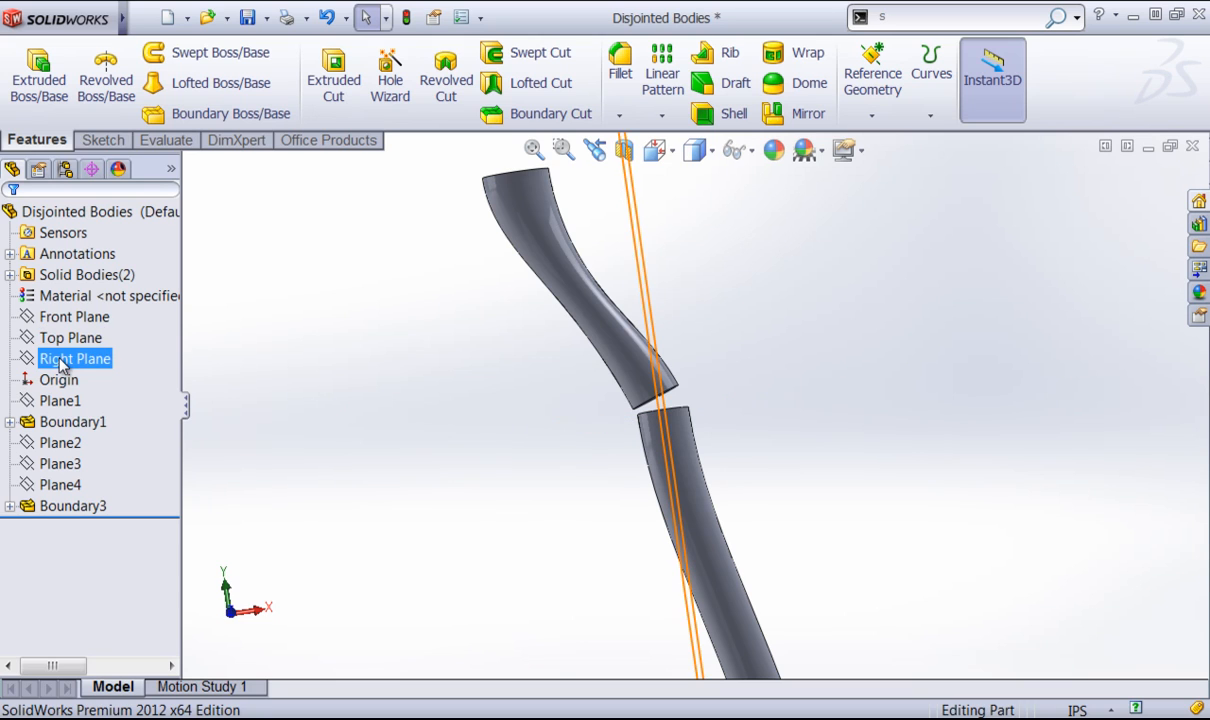
pyautogui.click(74, 316)
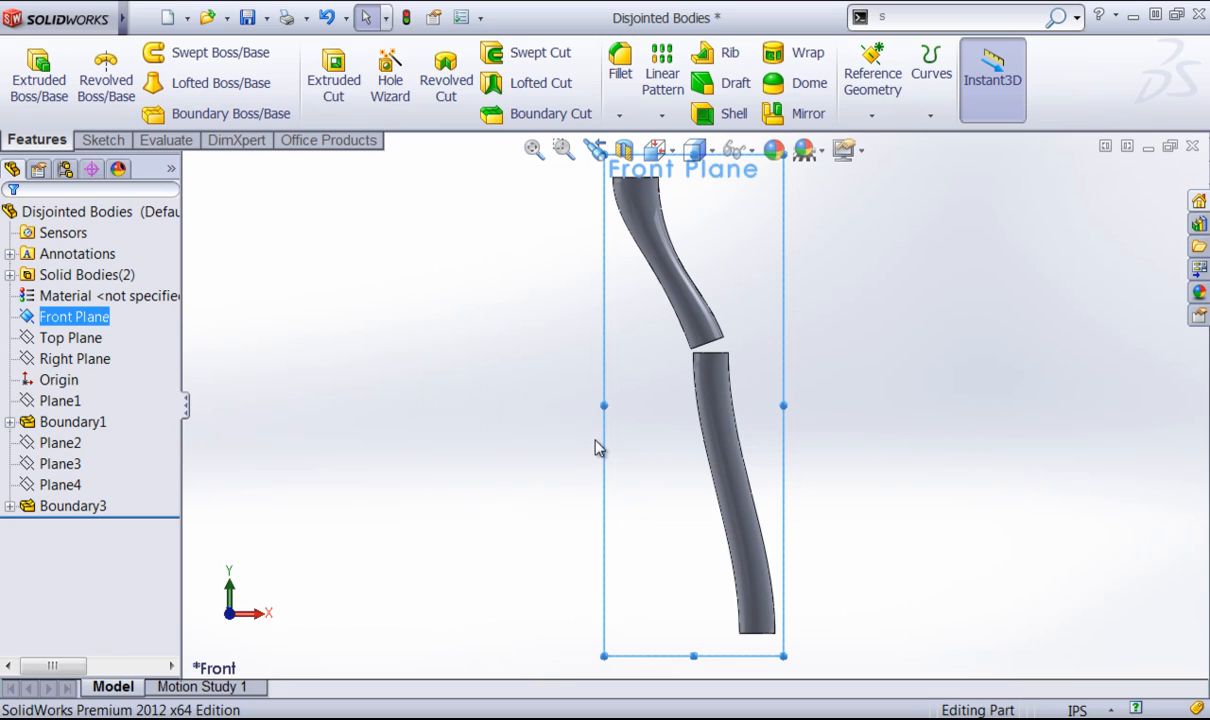
pyautogui.click(100, 140)
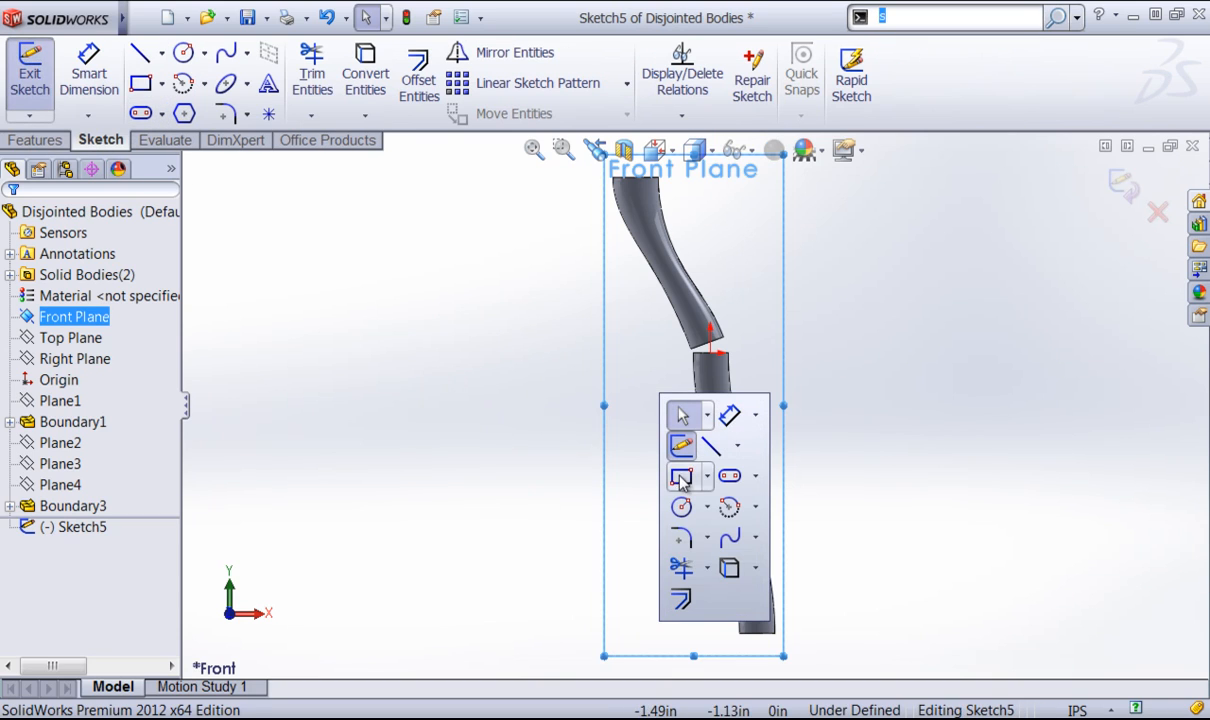
pyautogui.click(683, 476)
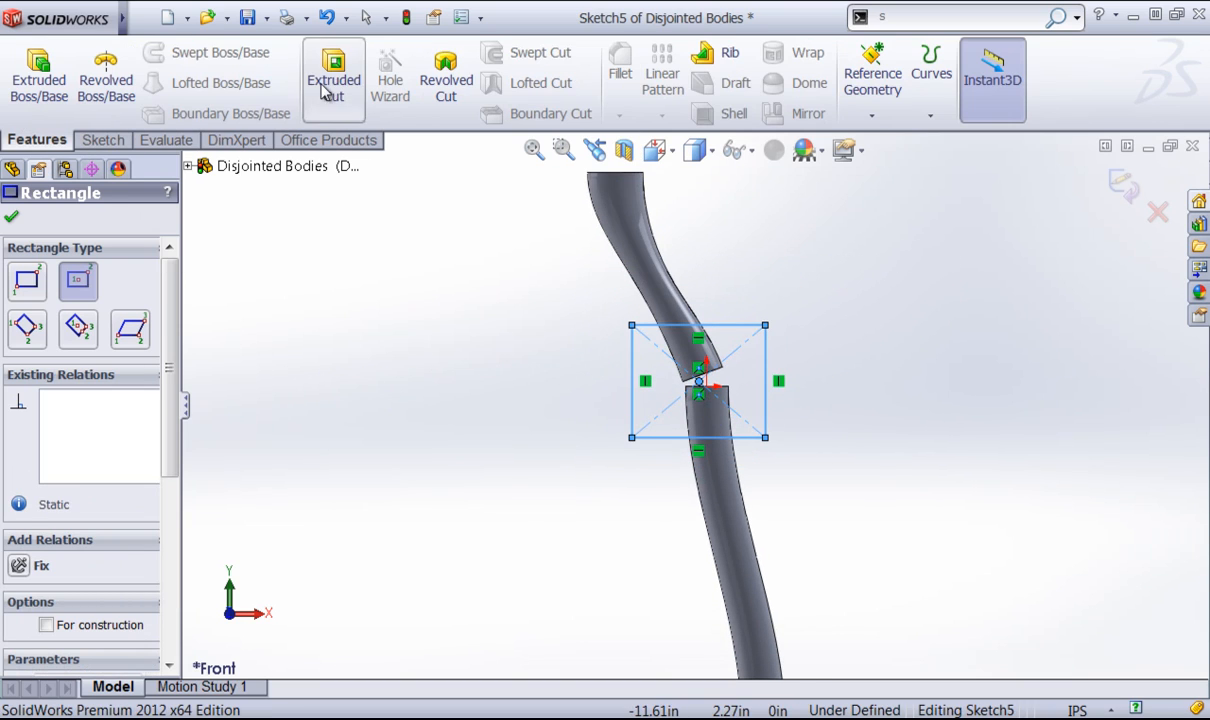
# Cut-extrude the rectangle through both tubes, trimming the ends and widening the gap
pyautogui.click(333, 75)
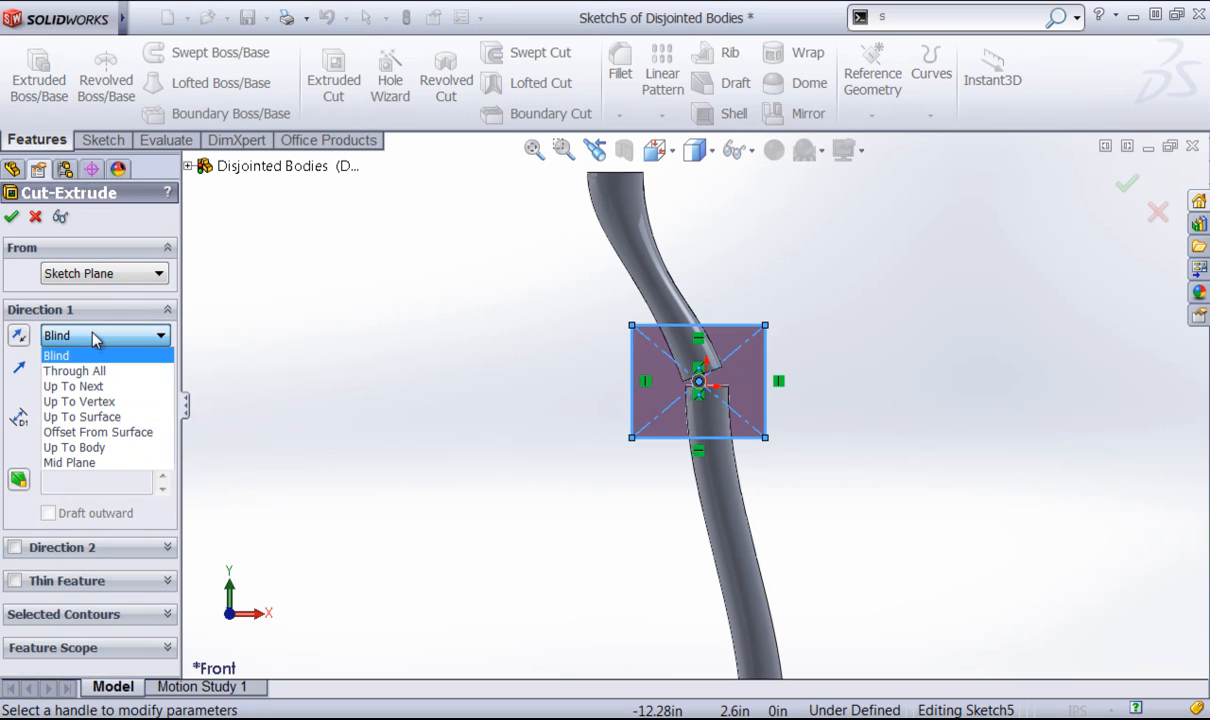
pyautogui.click(69, 462)
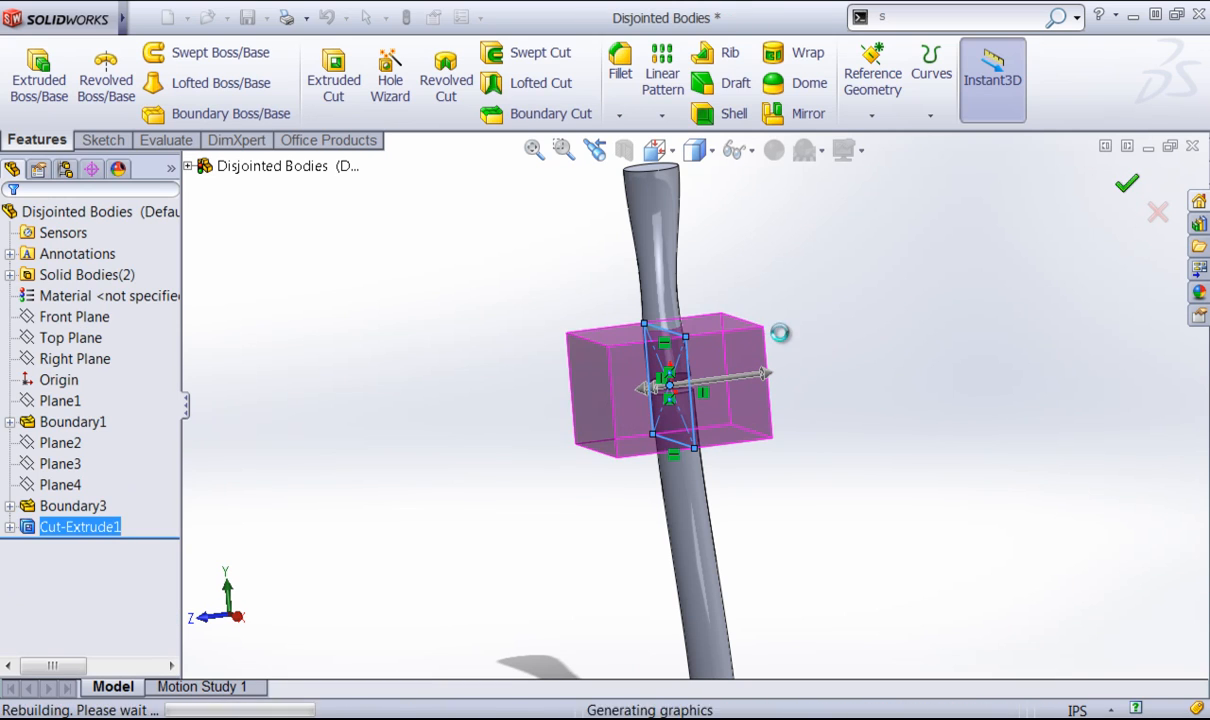
pyautogui.click(1126, 184)
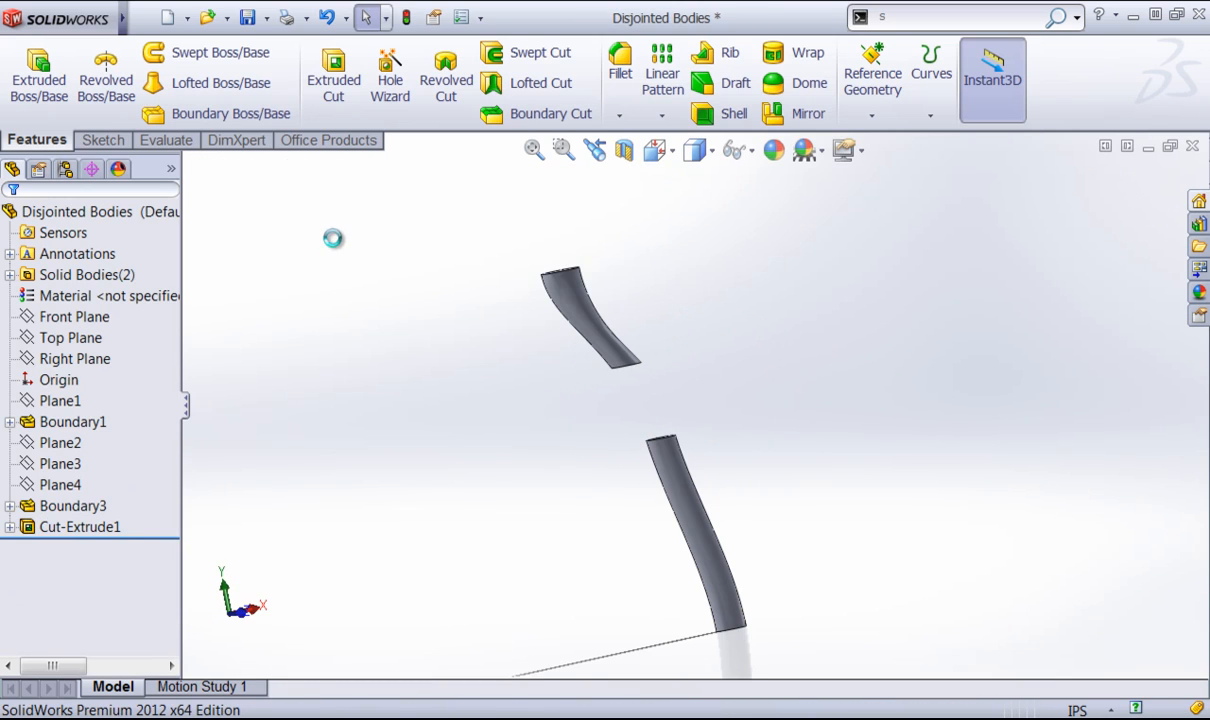
pyautogui.moveTo(310, 242)
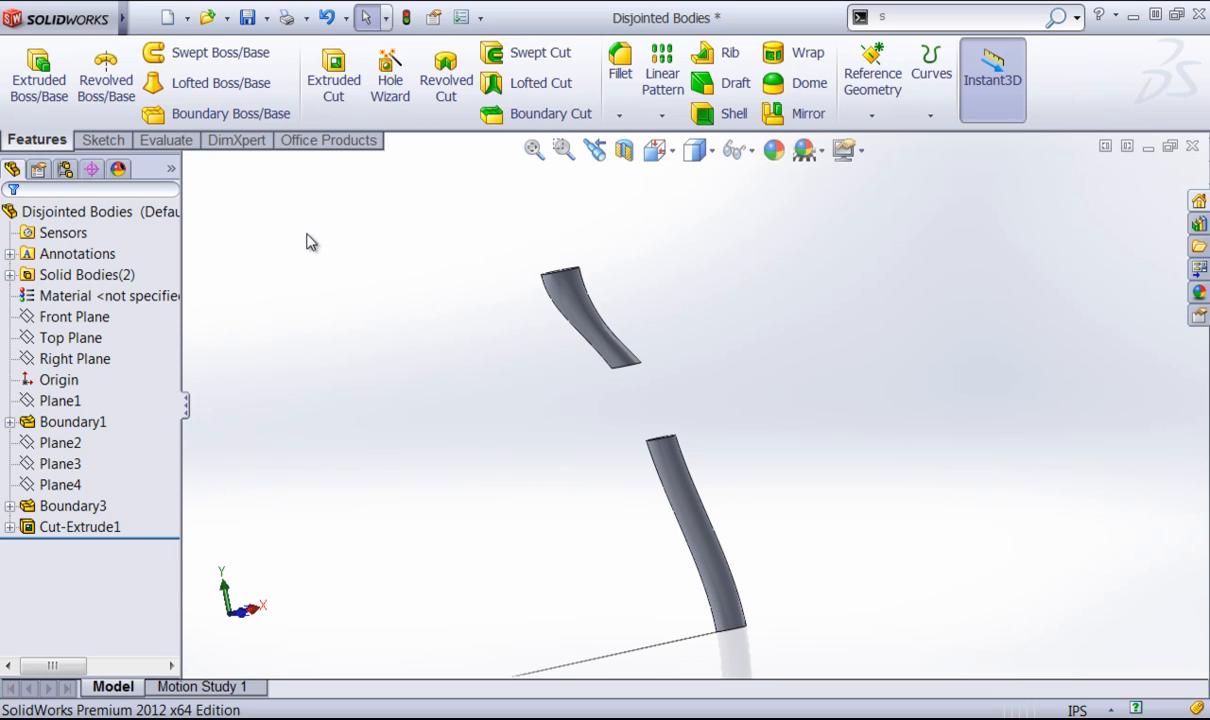
pyautogui.moveTo(230, 113)
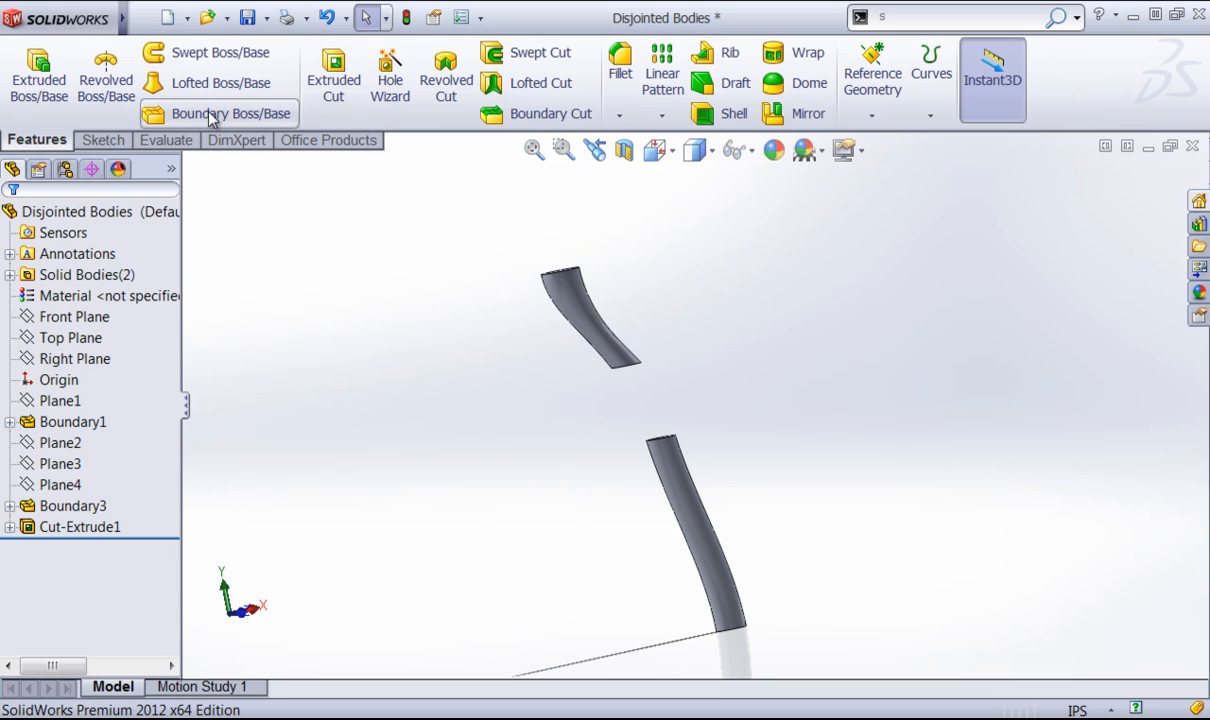
# Create Boundary6 between both trimmed end faces with Curvature To Face continuity at each end
pyautogui.click(231, 113)
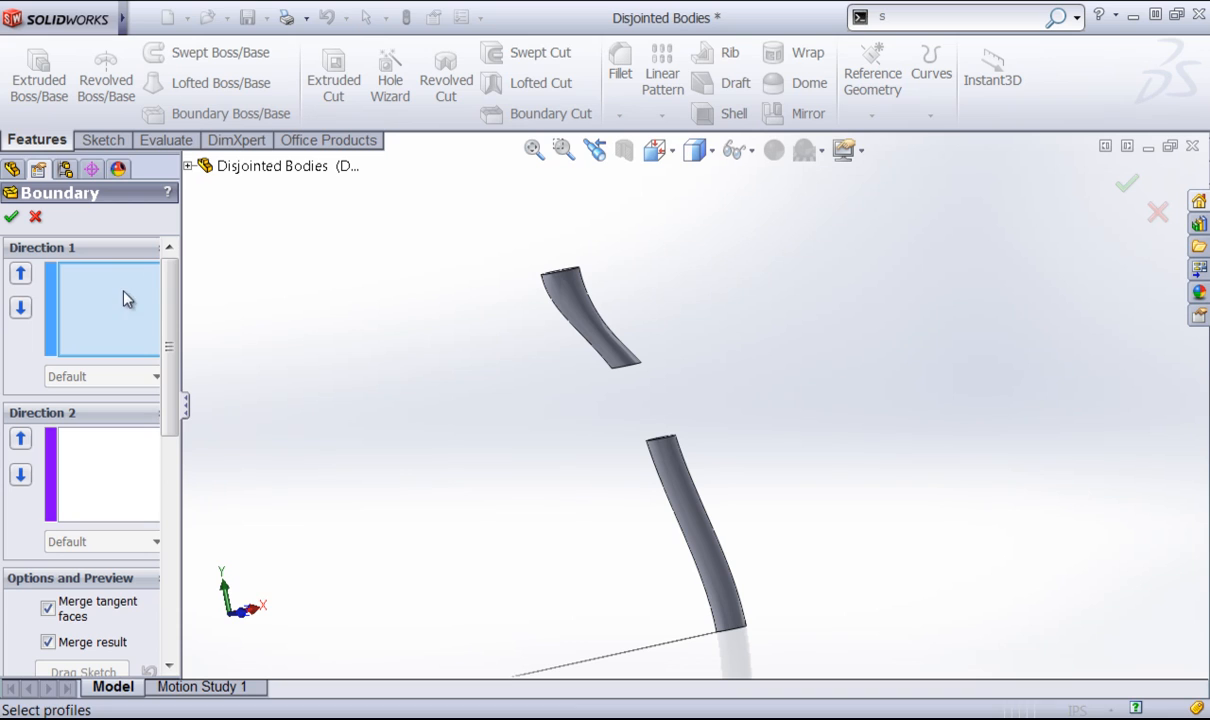
pyautogui.click(620, 355)
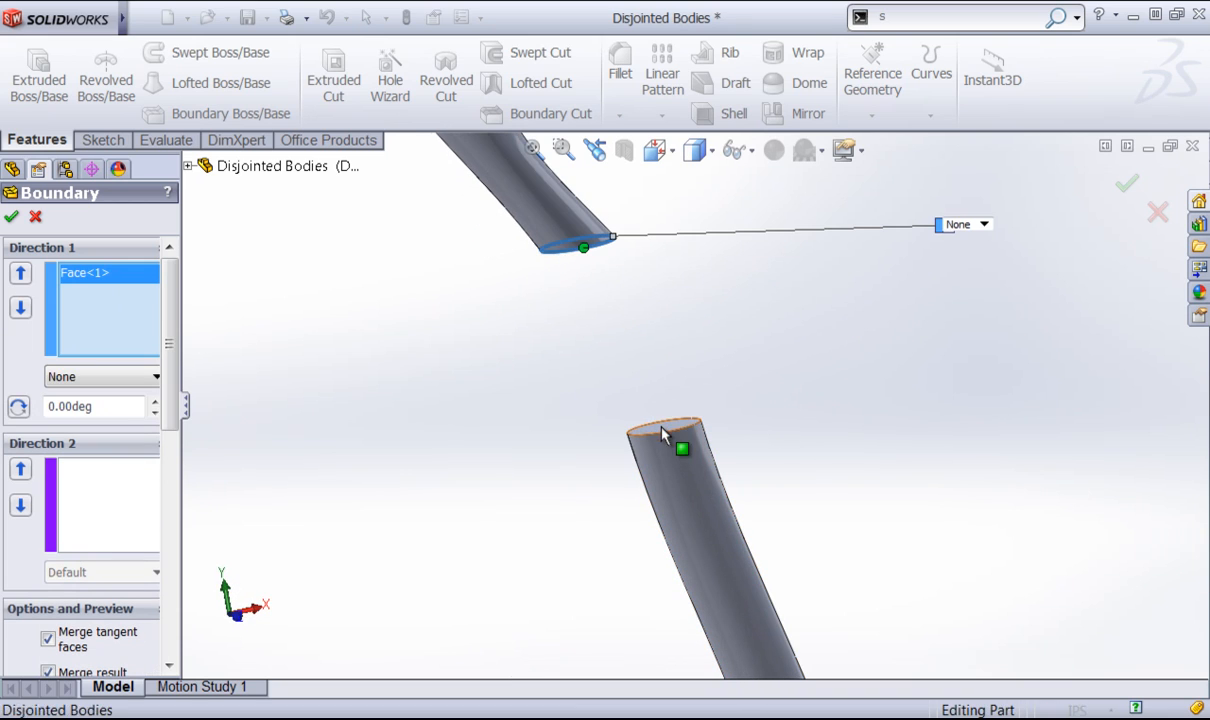
pyautogui.click(680, 430)
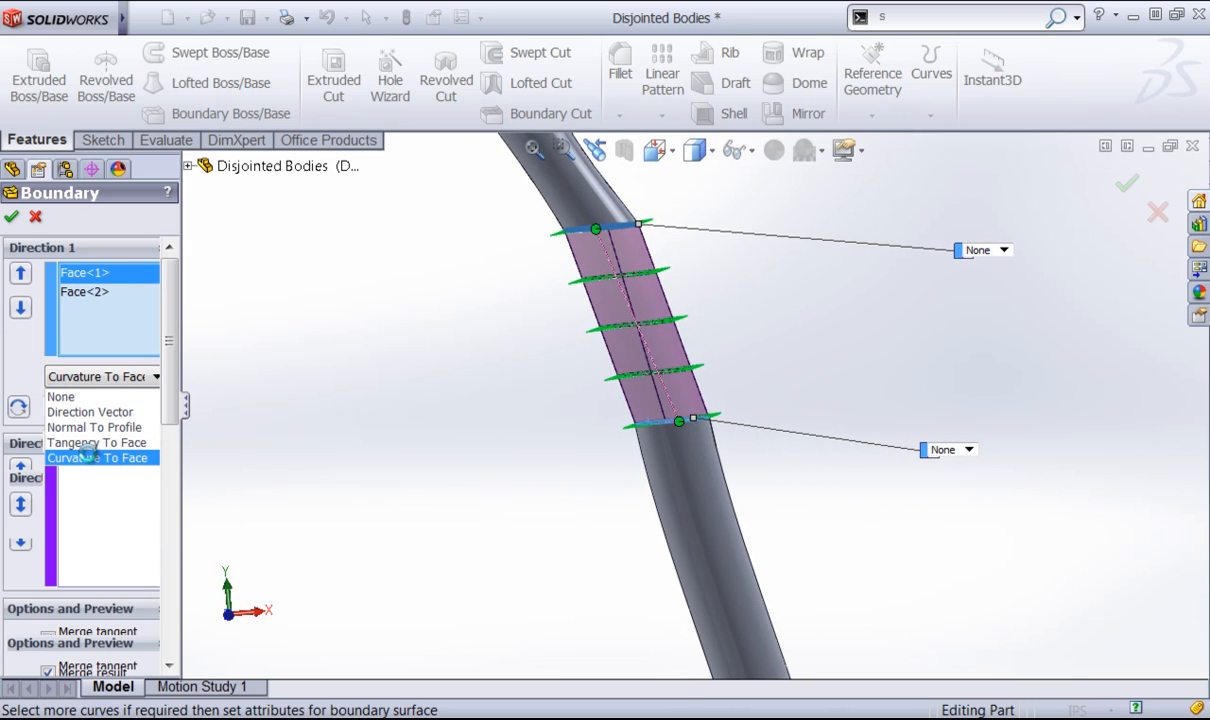
pyautogui.click(96, 457)
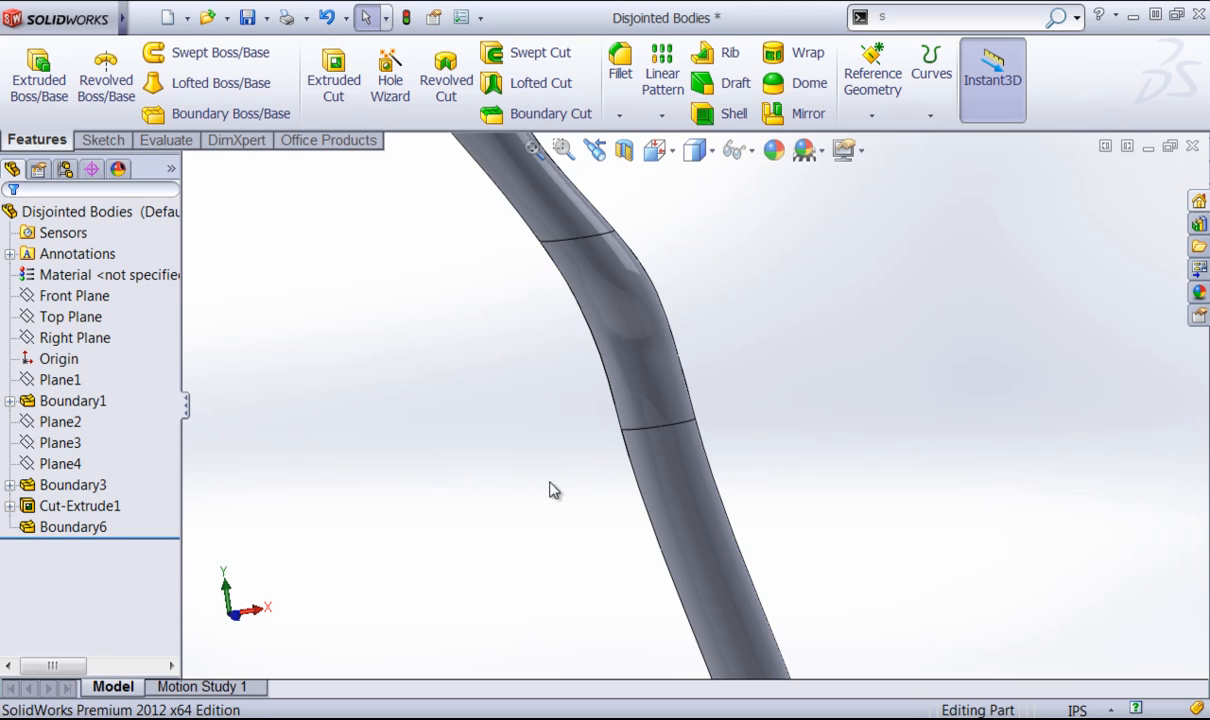
pyautogui.click(694, 150)
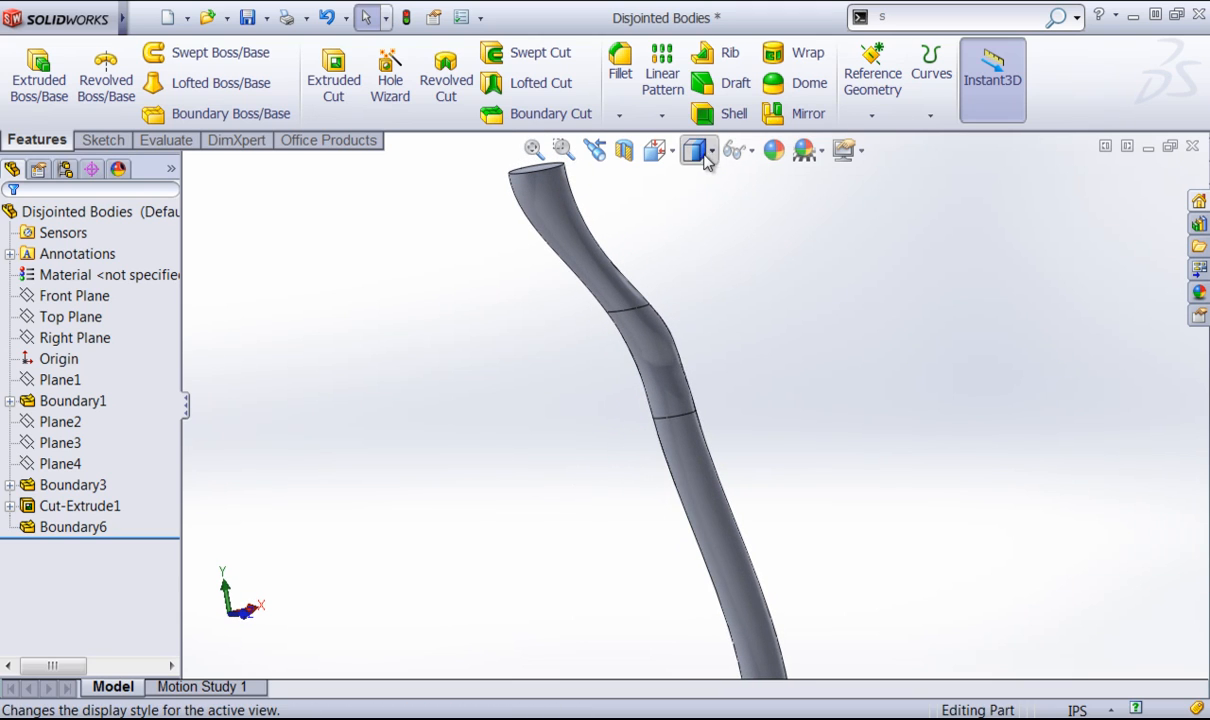
pyautogui.click(697, 150)
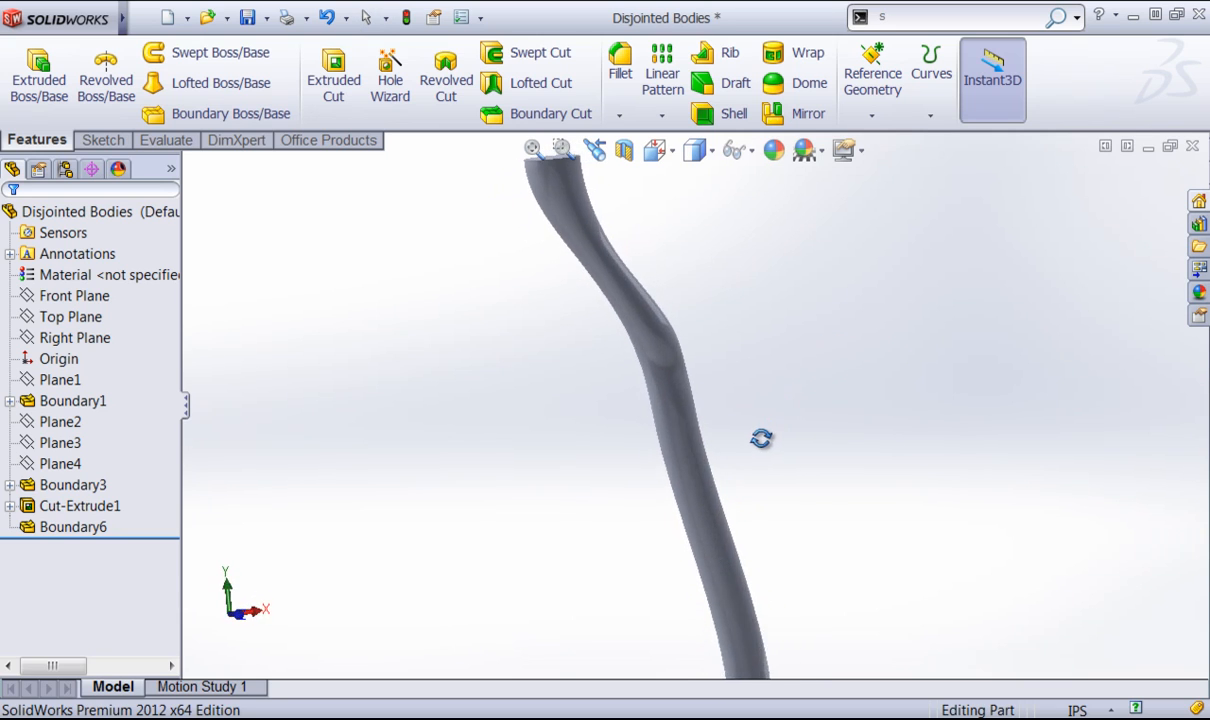
pyautogui.moveTo(761, 438); pyautogui.dragTo(696, 381)
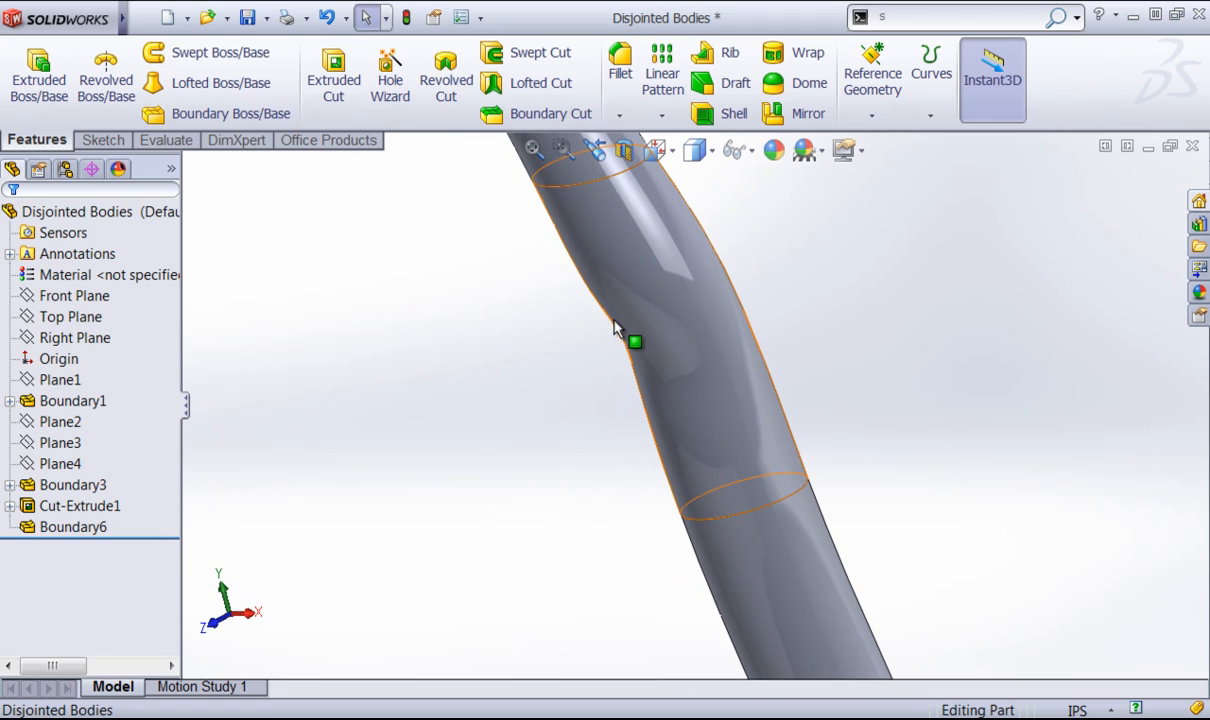
# Edit Boundary6 to Curvature To Face with tangent length 0.98 applied to all, and rebuild
pyautogui.rightClick(73, 527)
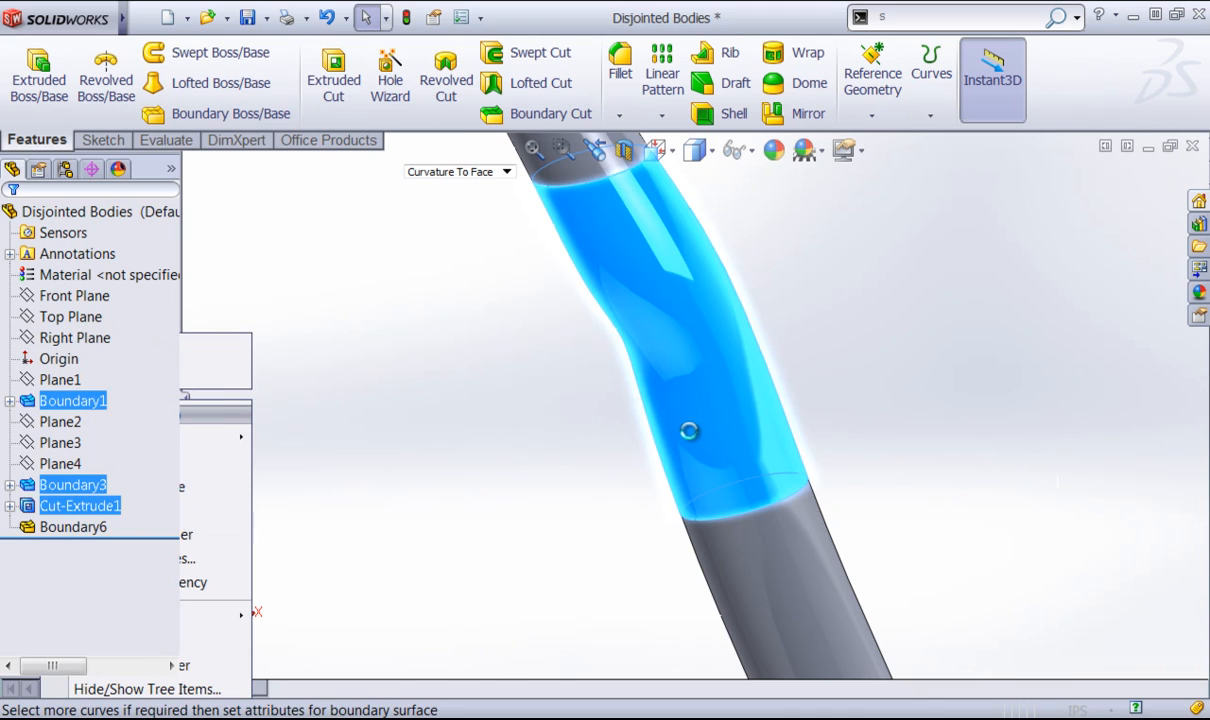
pyautogui.doubleClick(74, 527)
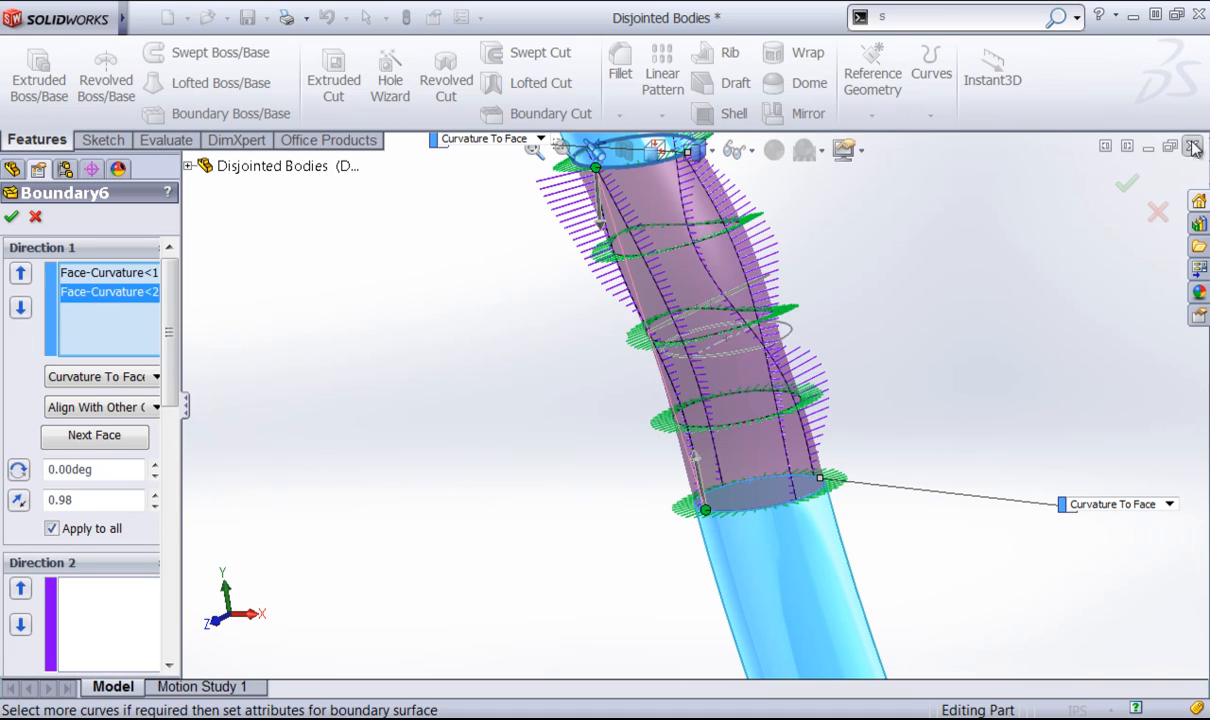
pyautogui.click(1127, 183)
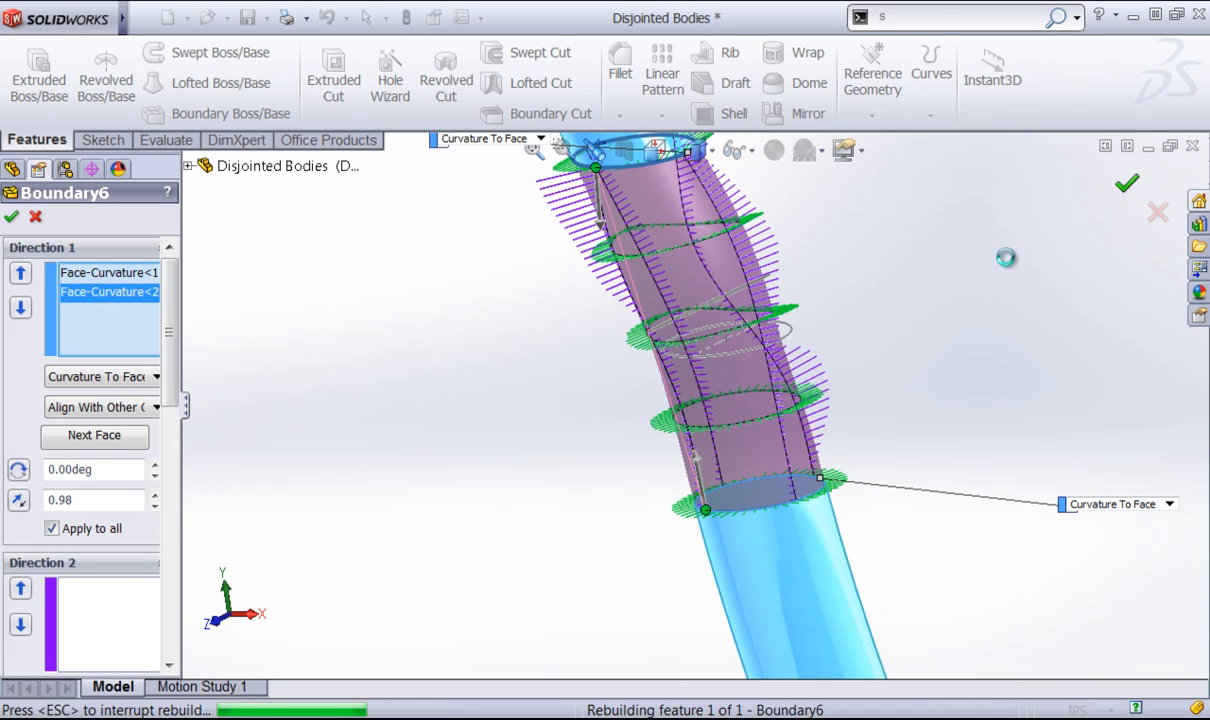